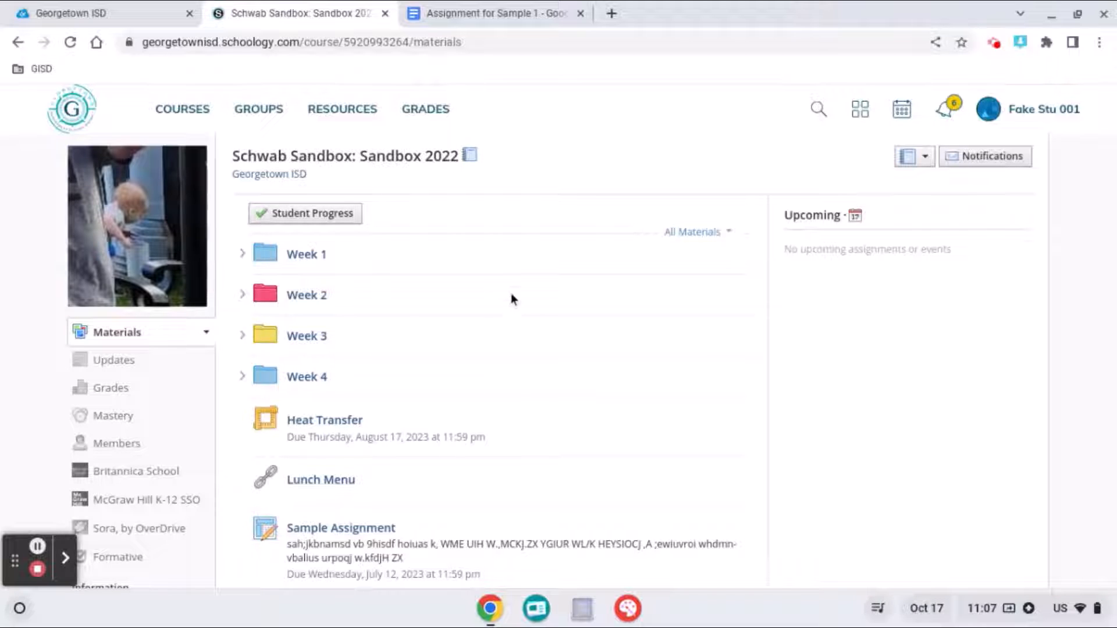
pyautogui.moveTo(520, 285)
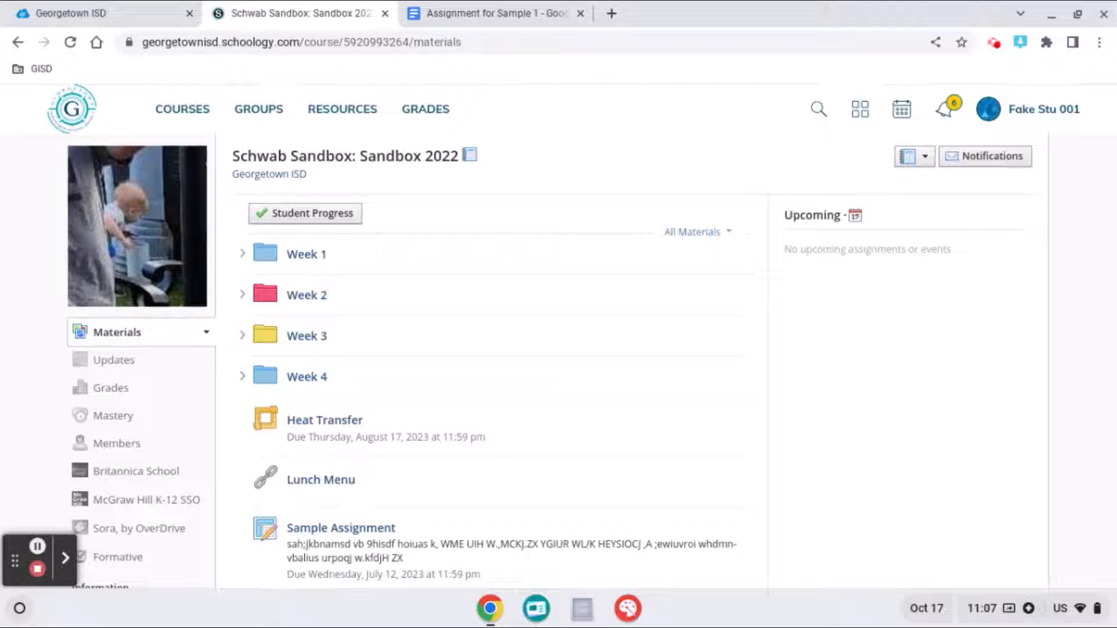
pyautogui.moveTo(547, 6)
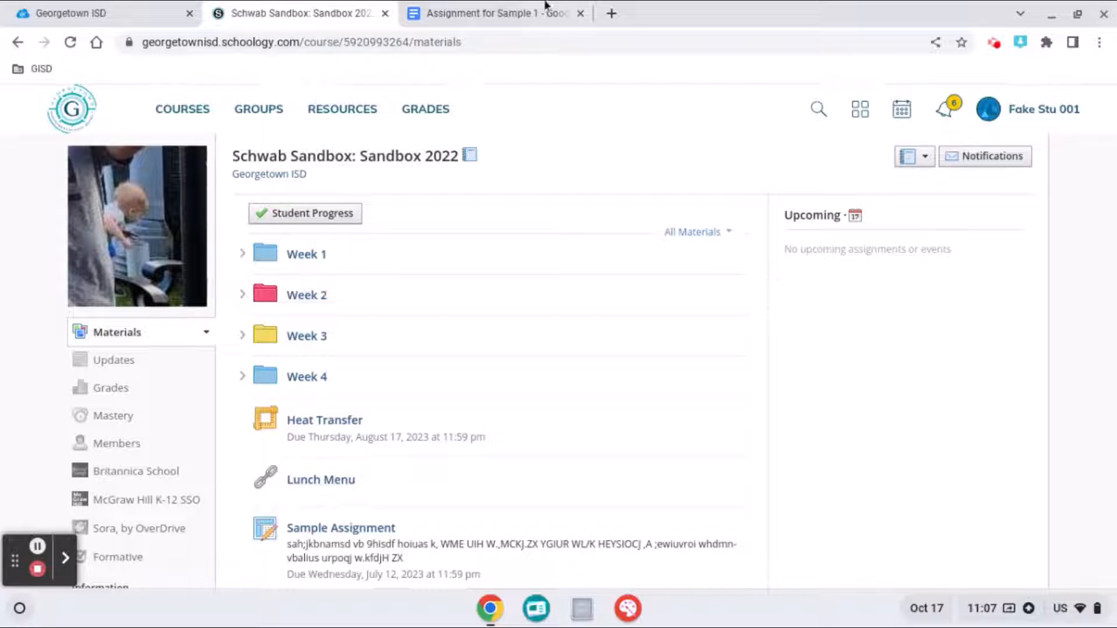
# Step: Return to the Schoology course materials, expand Week 4 and open the Sample 1 assignment
pyautogui.click(491, 12)
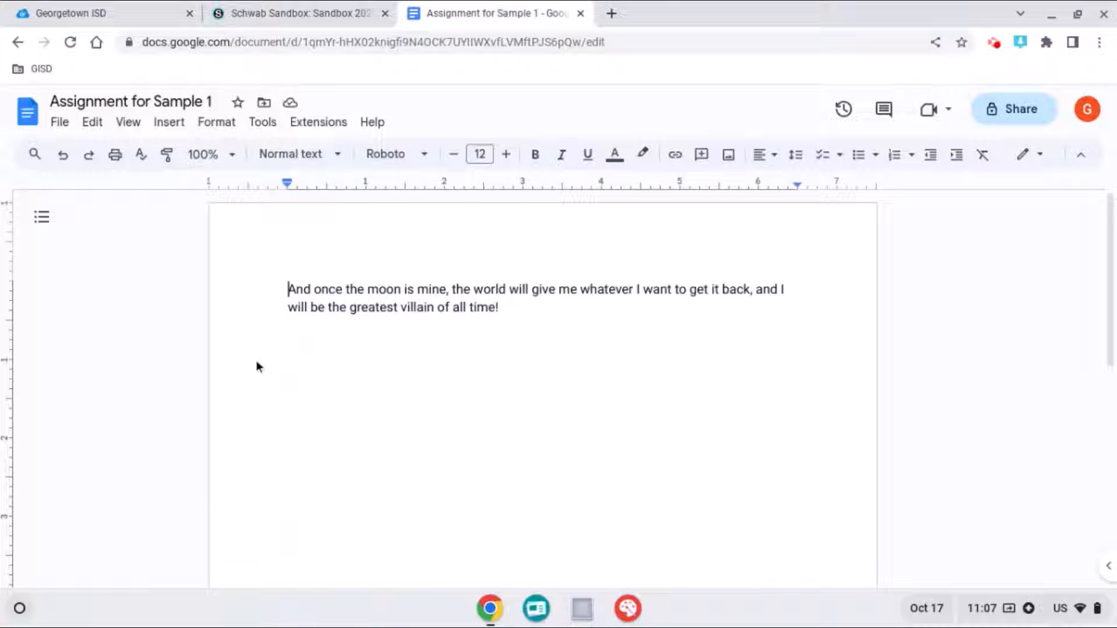
pyautogui.click(299, 12)
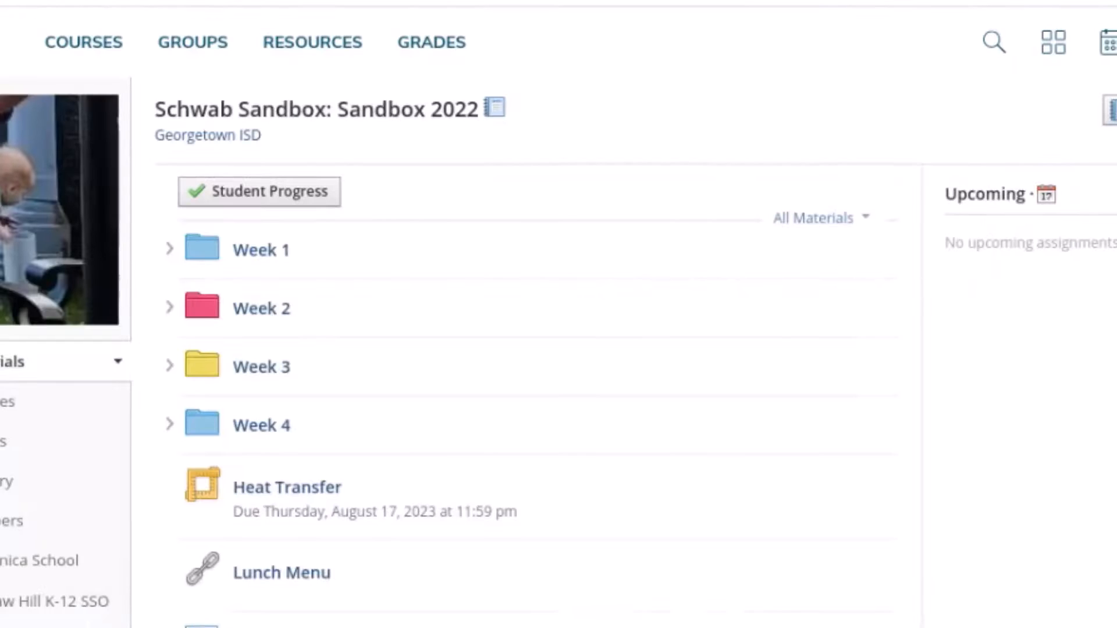
pyautogui.click(170, 425)
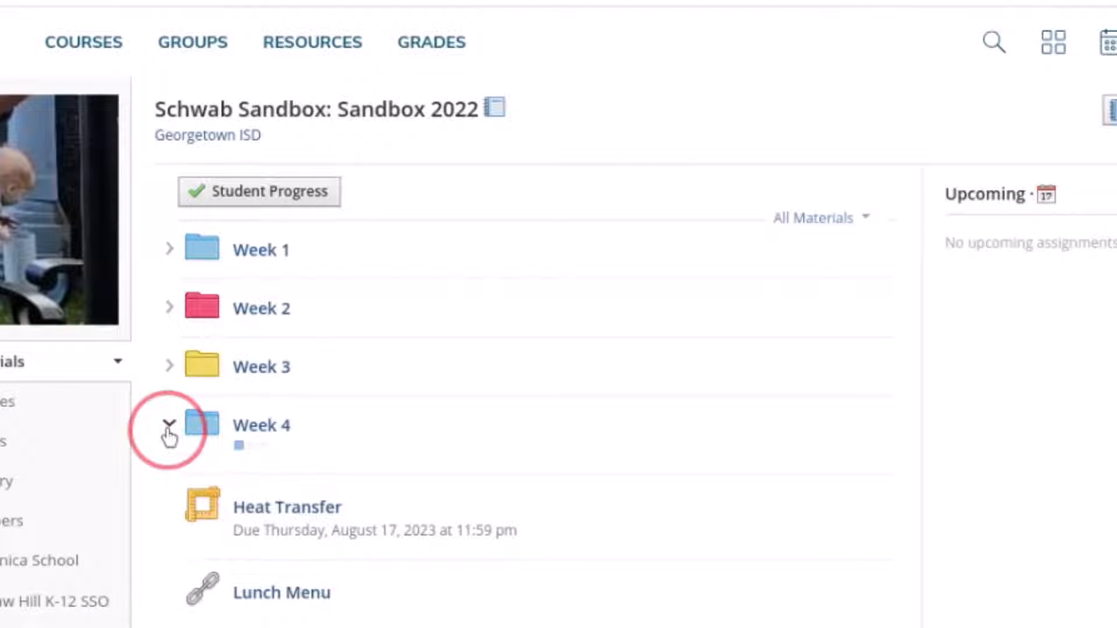
pyautogui.click(170, 426)
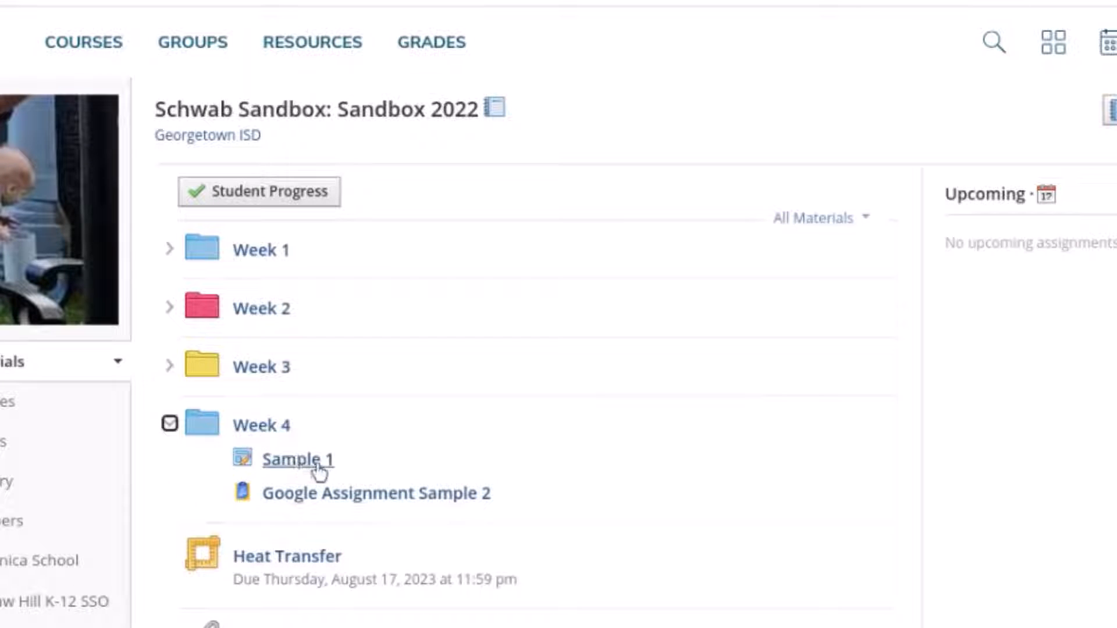
pyautogui.click(297, 460)
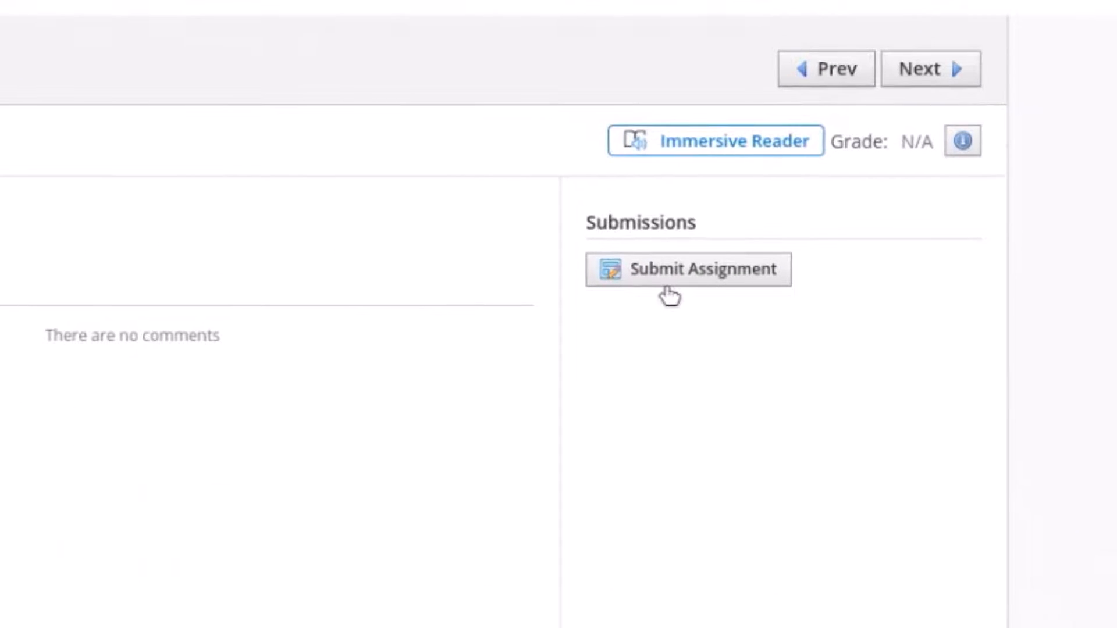
# Step: Start submitting Sample 1, bringing up its submission upload dialog
pyautogui.click(688, 269)
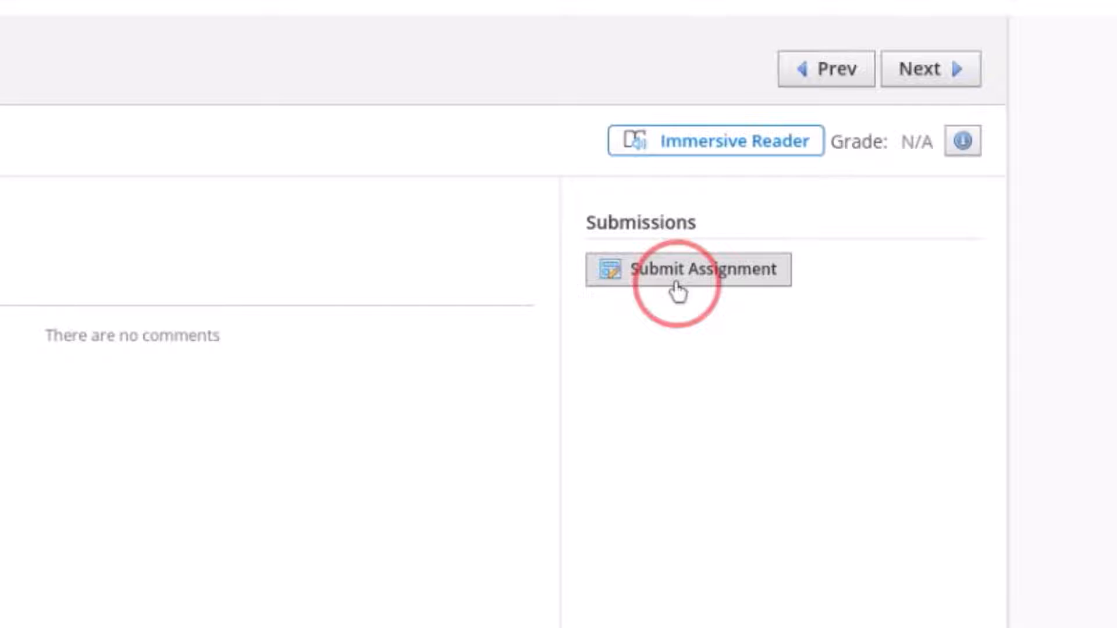
pyautogui.click(687, 269)
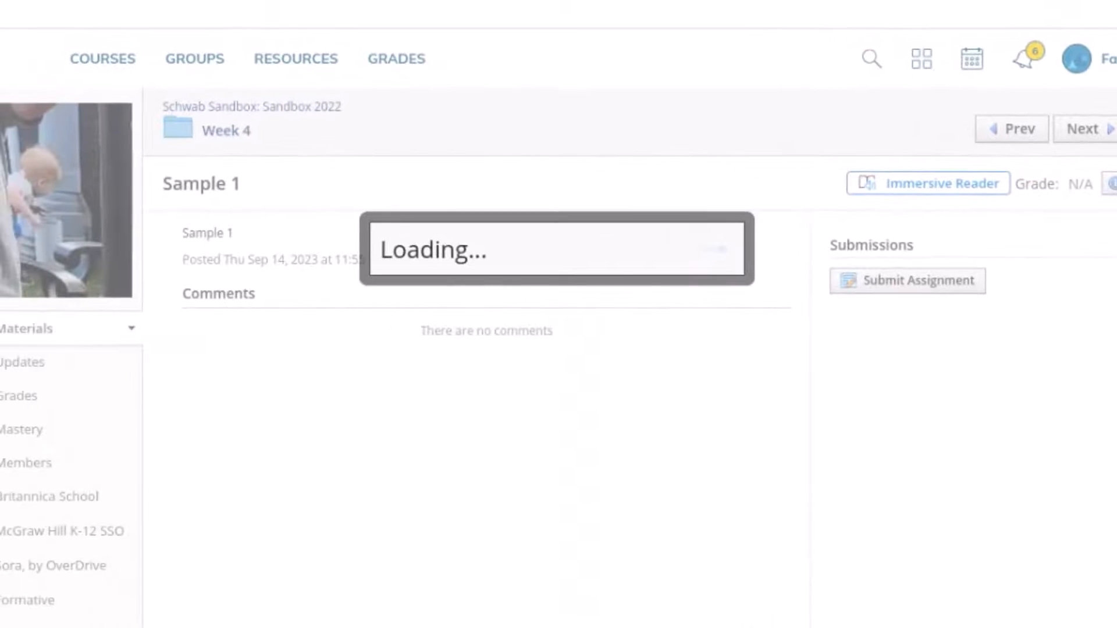
pyautogui.click(919, 281)
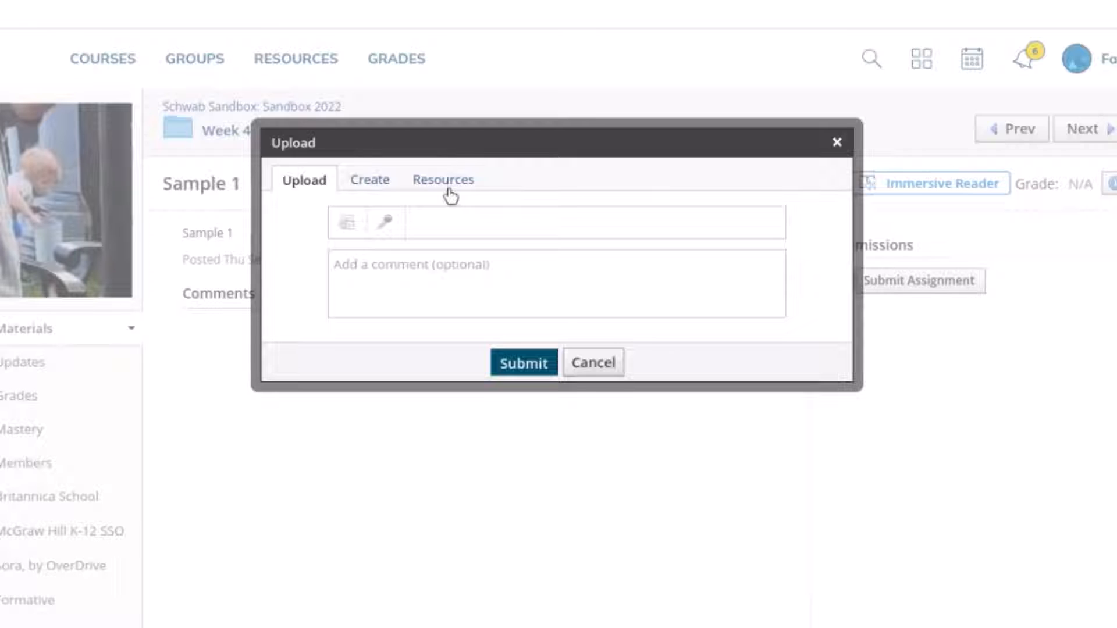
# Step: Switch the upload dialog to Resources and list the apps, showing the Google Drive Resource App
pyautogui.click(442, 179)
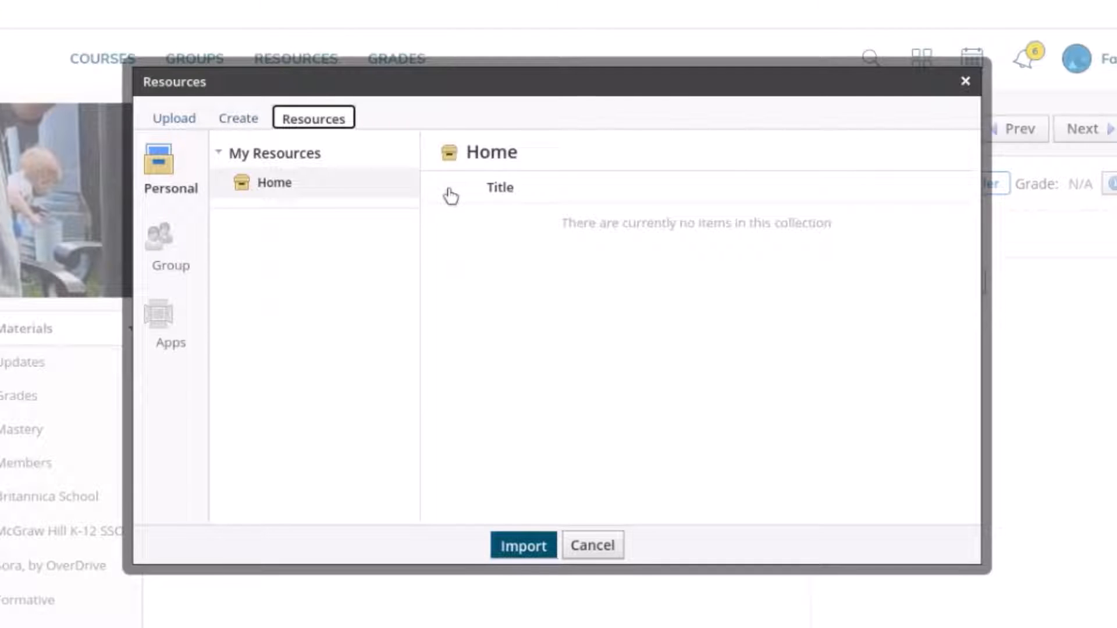
pyautogui.moveTo(96, 332)
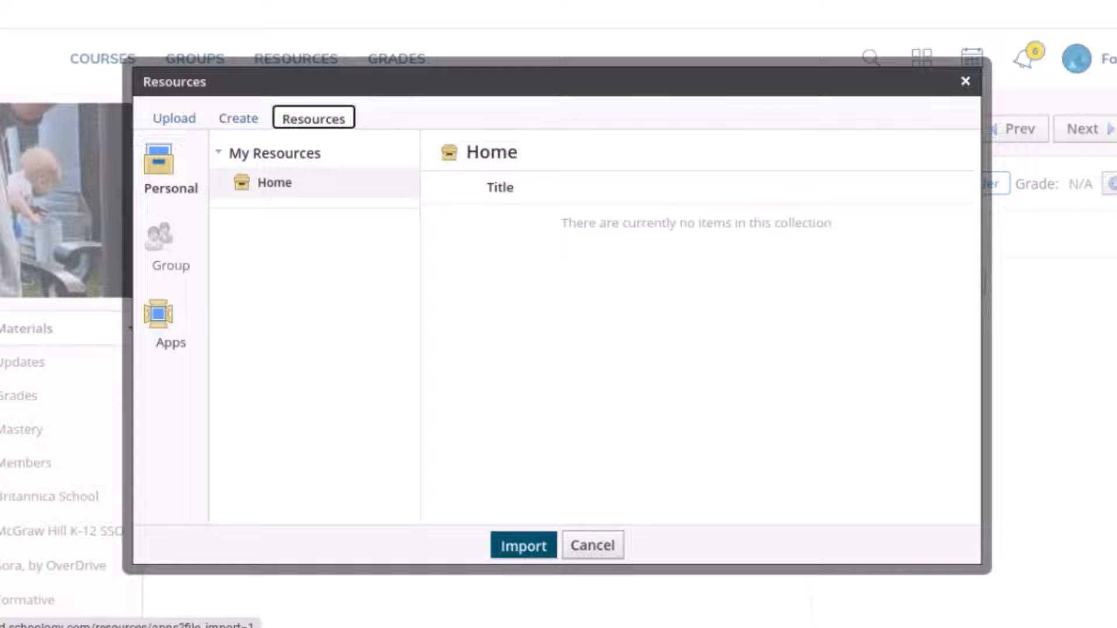
pyautogui.moveTo(163, 347)
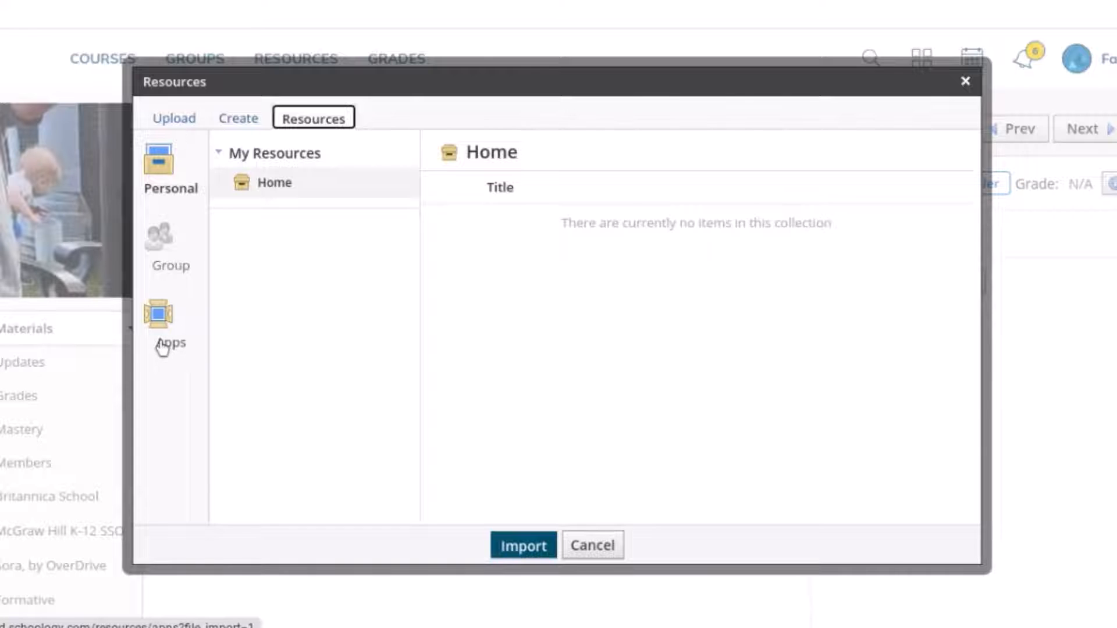
pyautogui.click(169, 321)
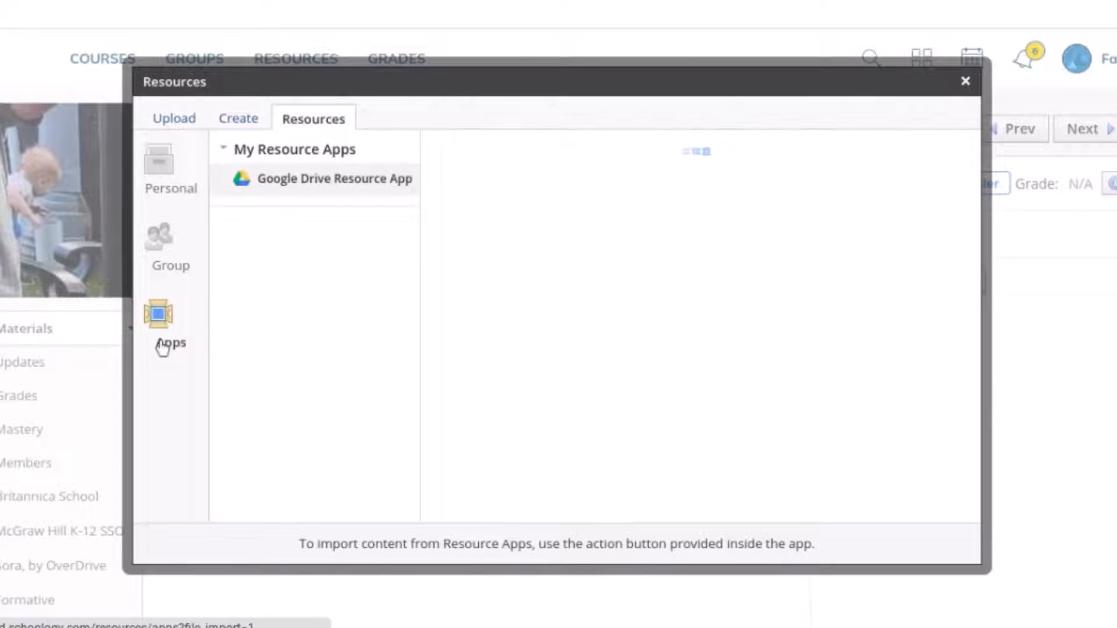
# Step: From the Google Drive Resource App, import 'Assignment for Sample 1' so Sample 1 shows submitted with 1 item
pyautogui.click(333, 178)
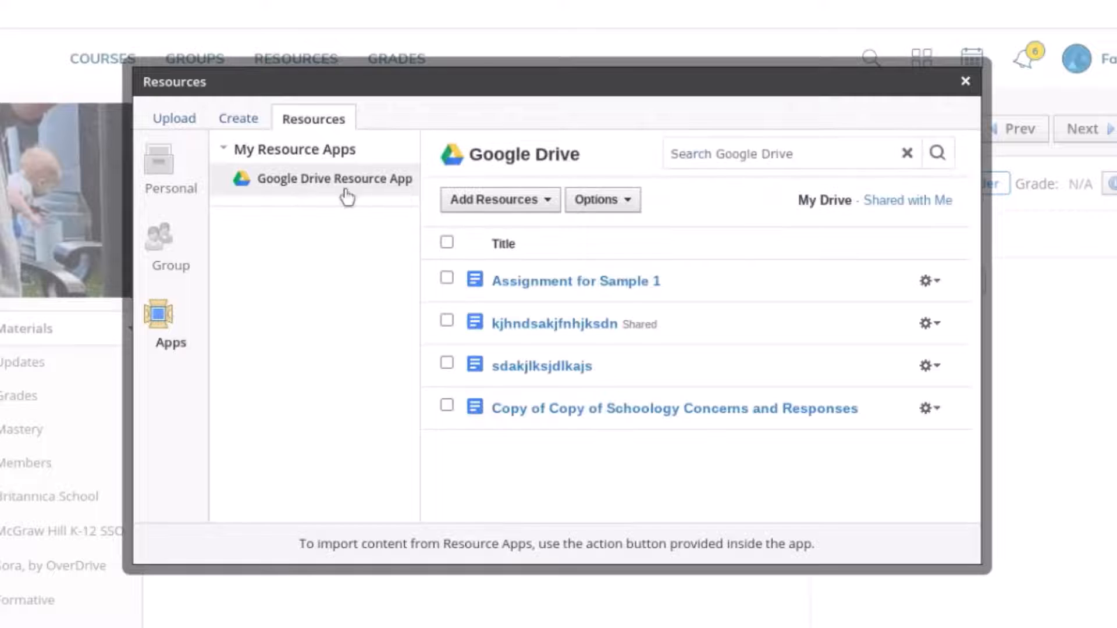
pyautogui.moveTo(590, 298)
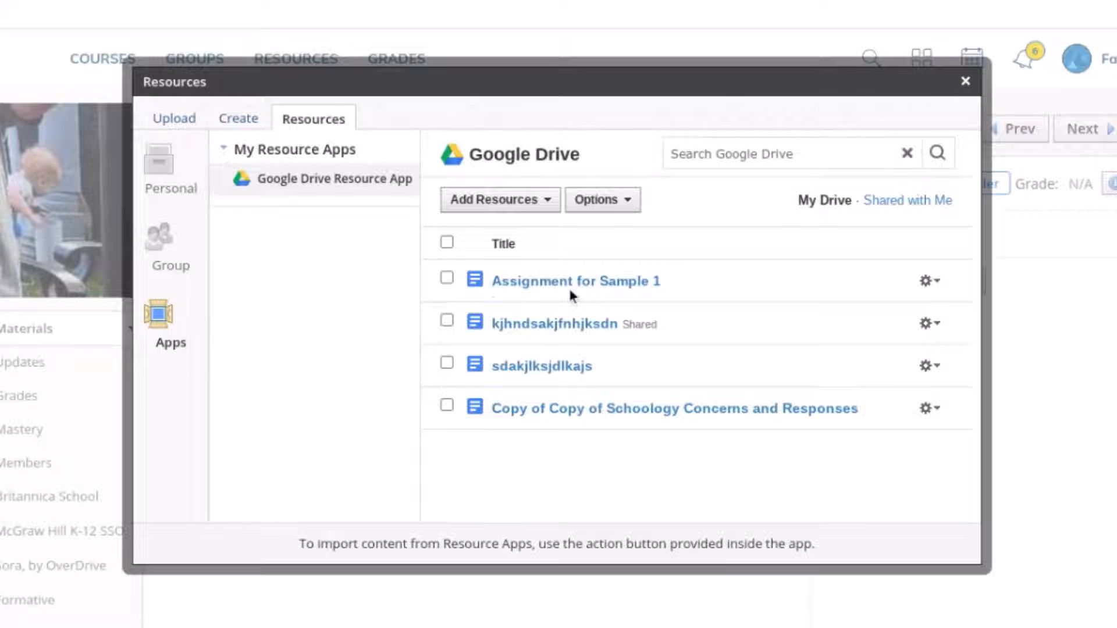
pyautogui.click(447, 278)
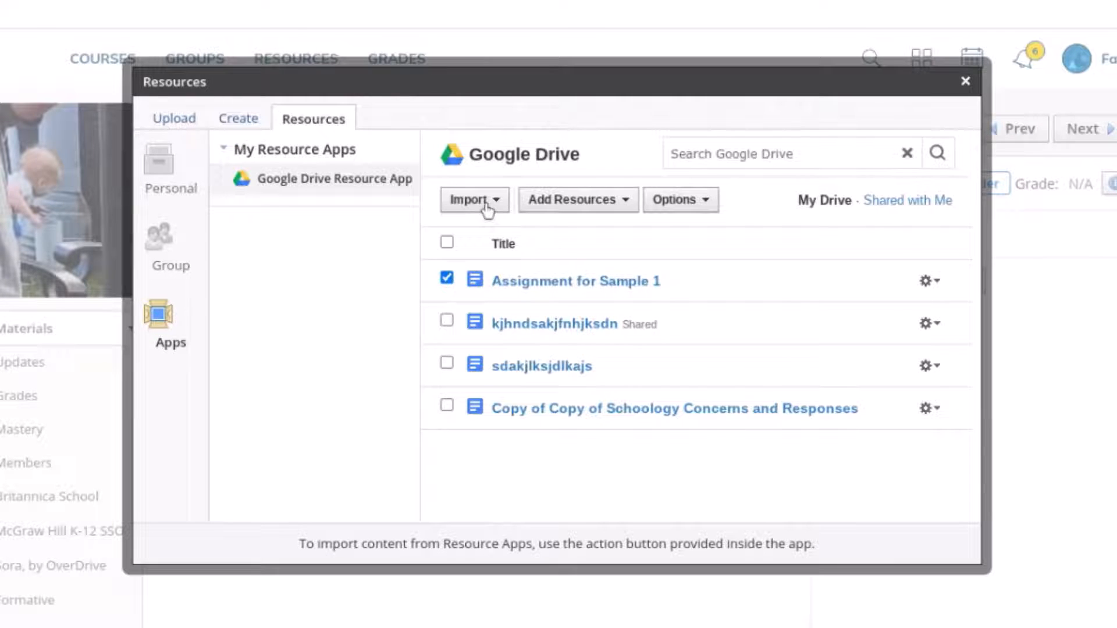
pyautogui.click(469, 199)
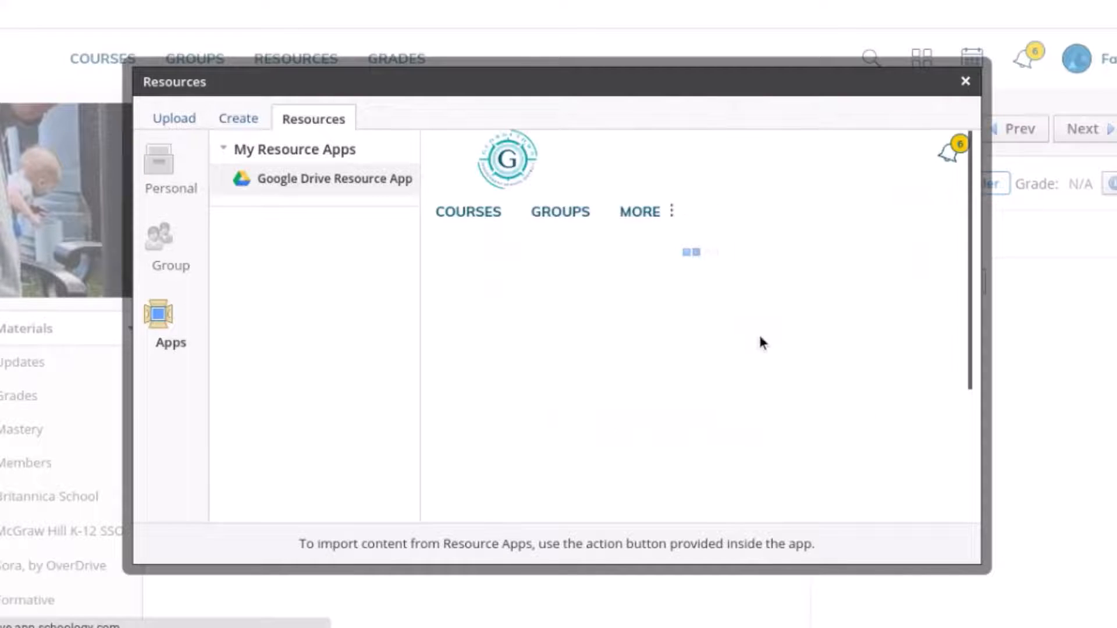
pyautogui.click(966, 81)
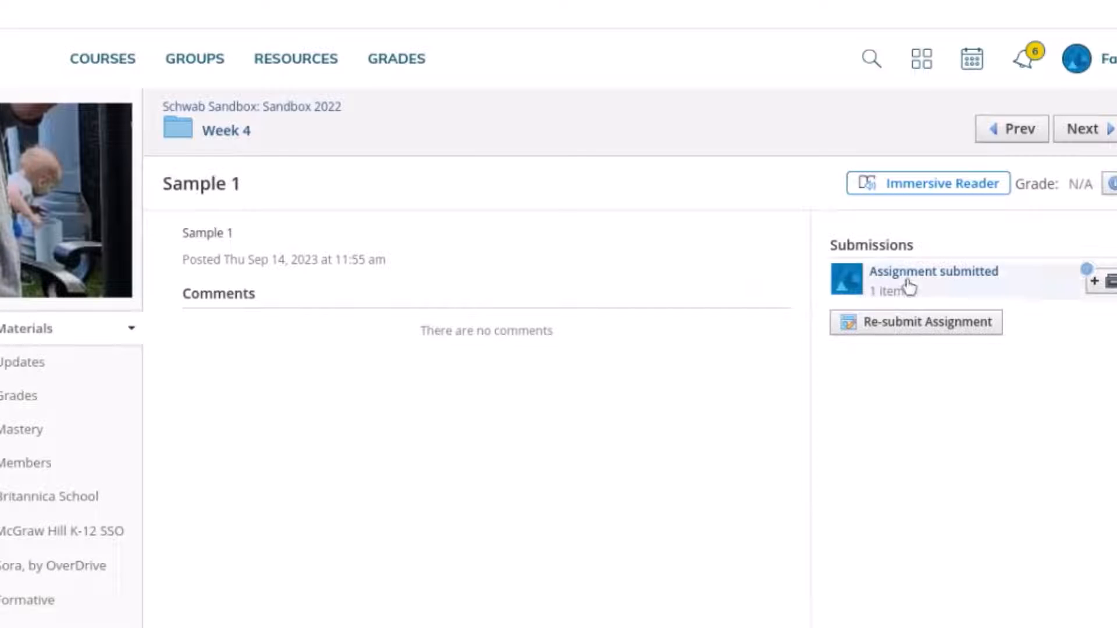
pyautogui.moveTo(930, 294)
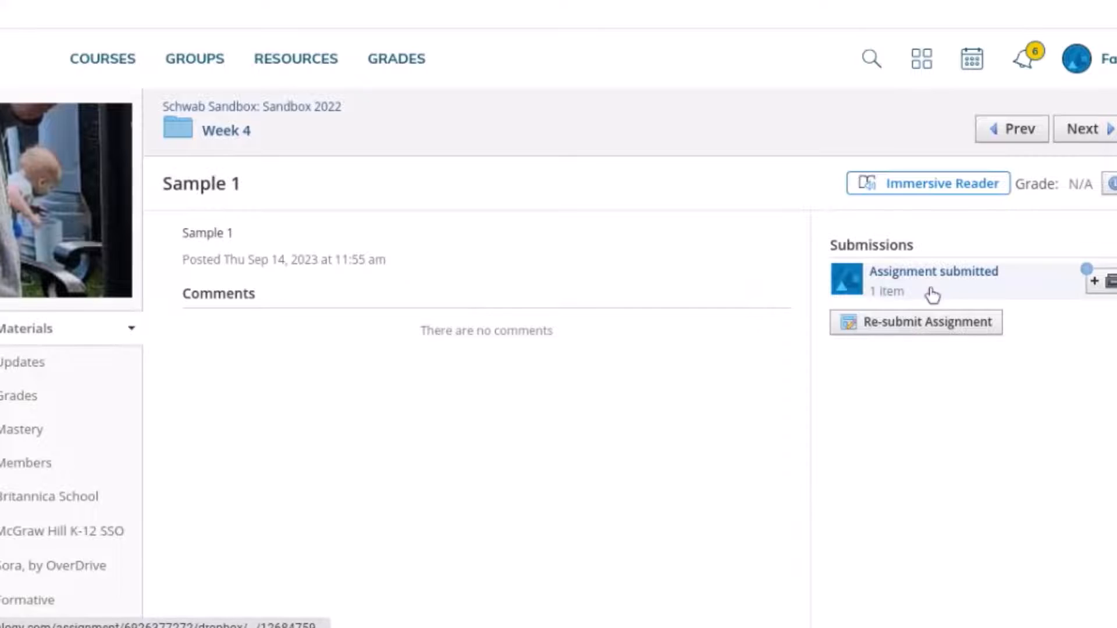
pyautogui.moveTo(943, 298)
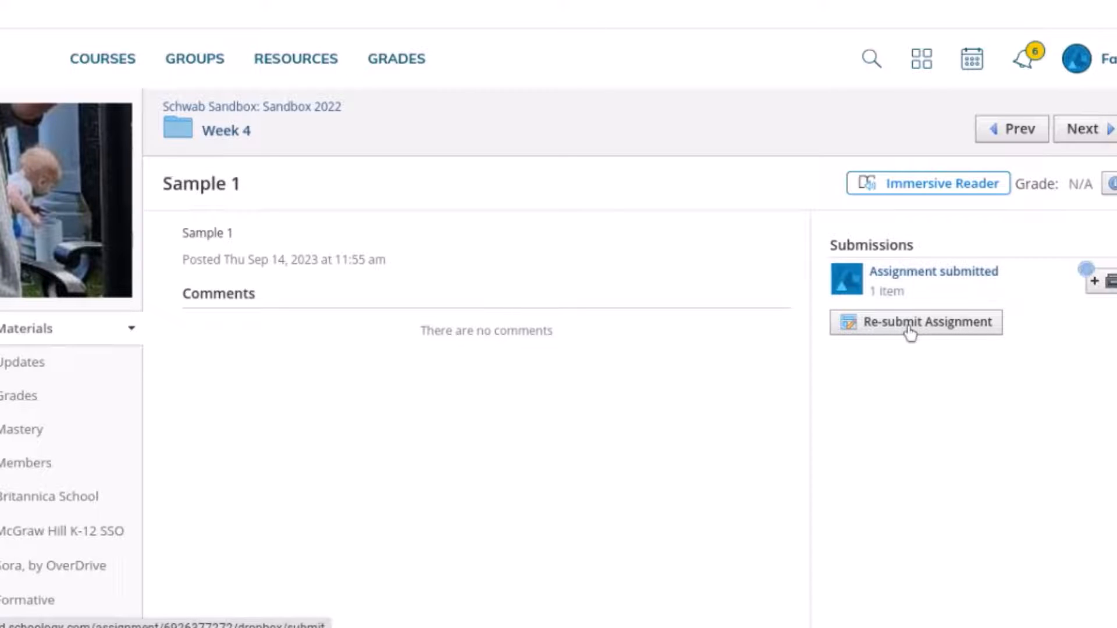
pyautogui.moveTo(916, 321)
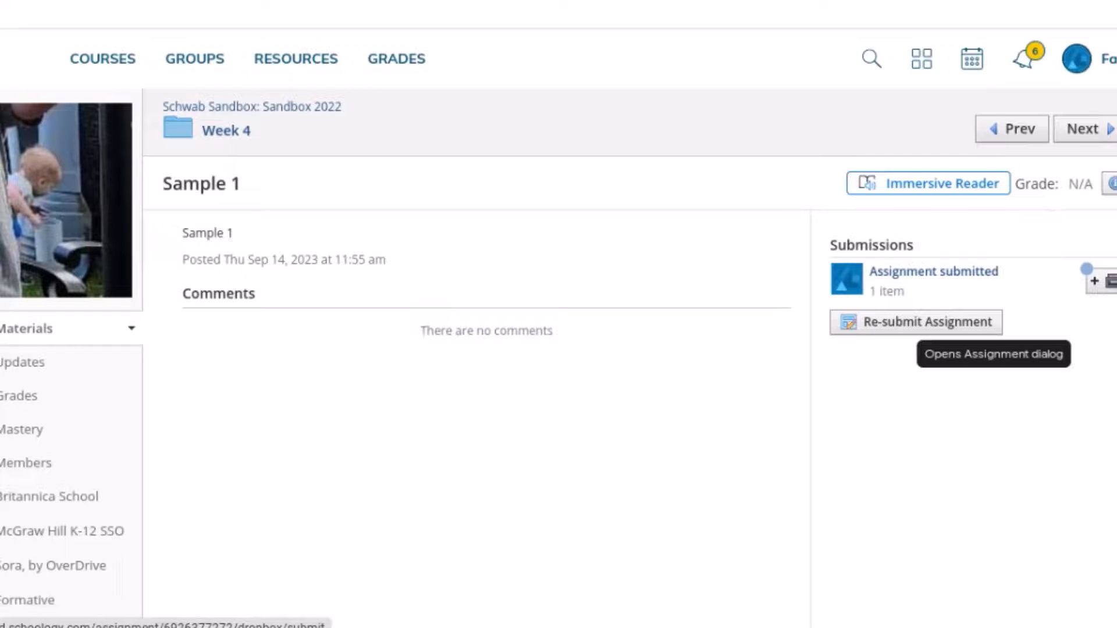
pyautogui.moveTo(781, 321)
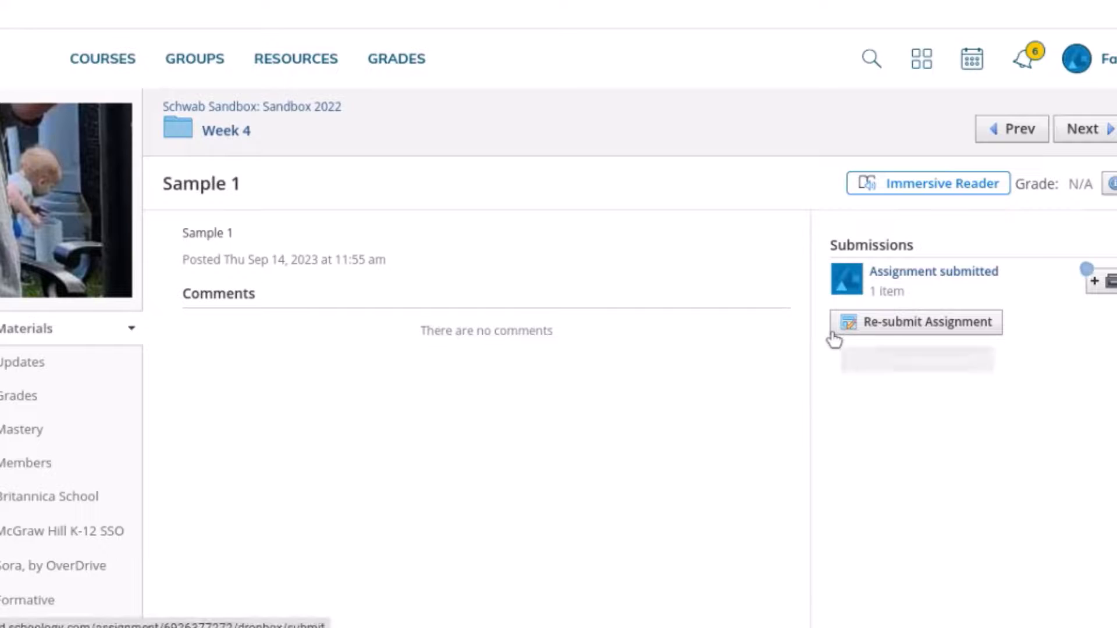
pyautogui.moveTo(833, 338)
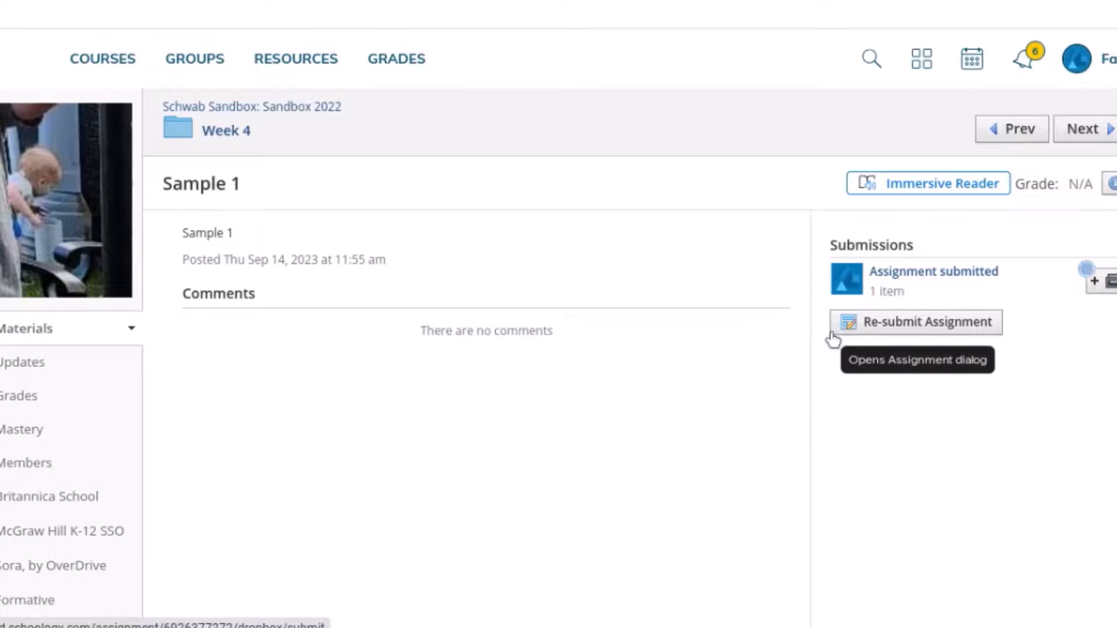
pyautogui.moveTo(370, 481)
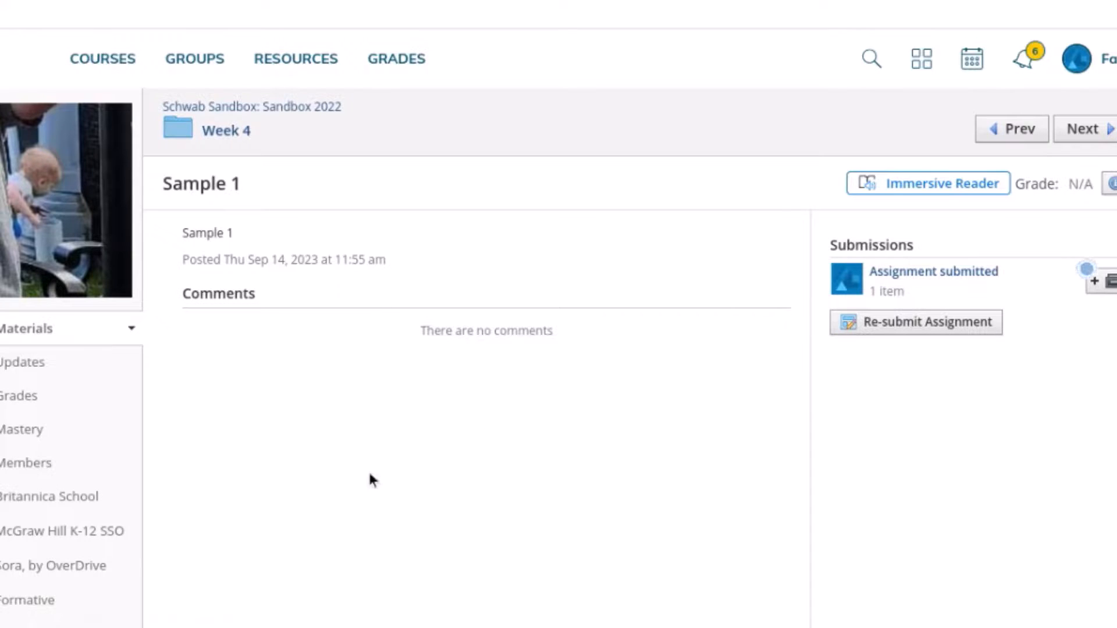
pyautogui.moveTo(639, 366)
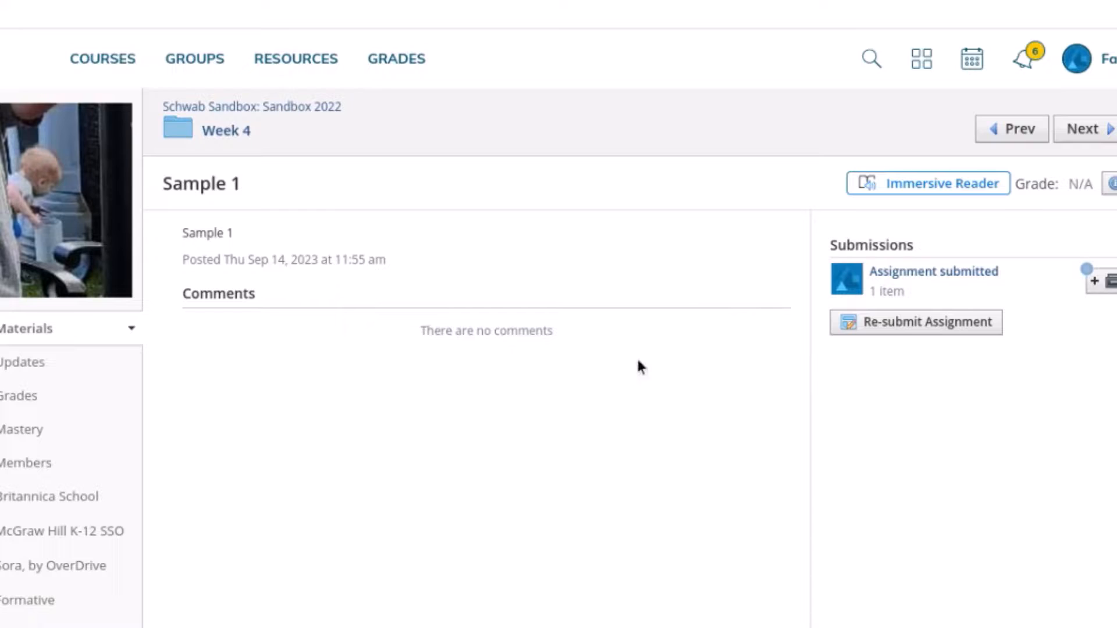